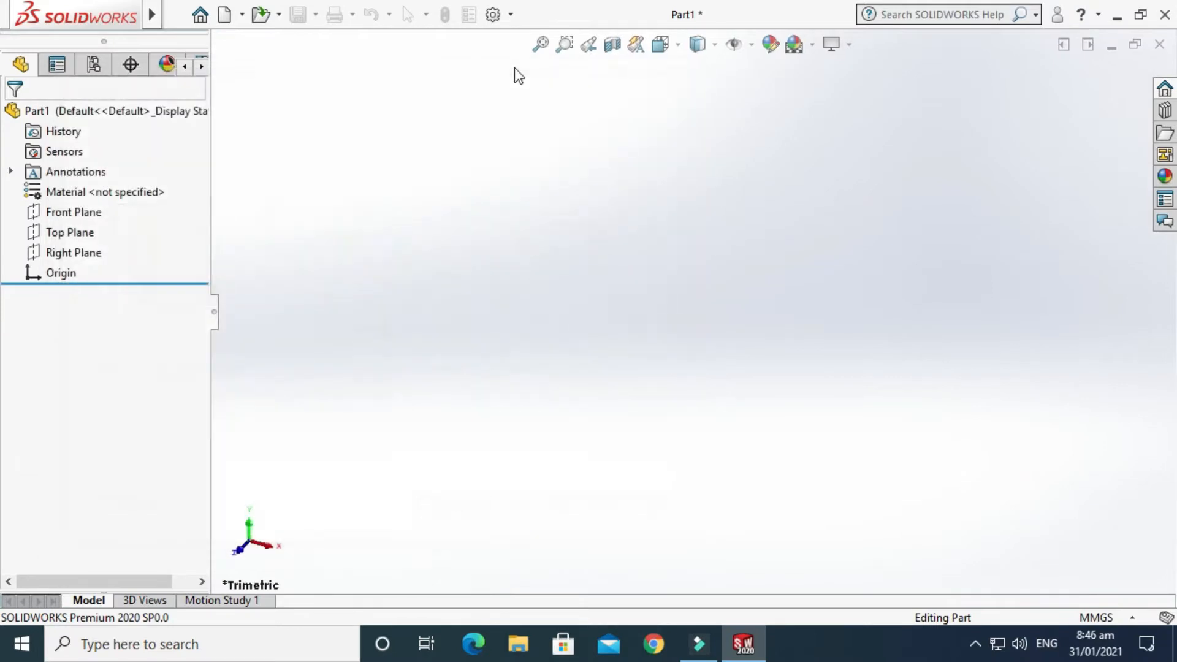
- Expand the CommandManager ribbon and pin it so it stays visible
{"action": "left_click", "coordinate": [802, 118]}
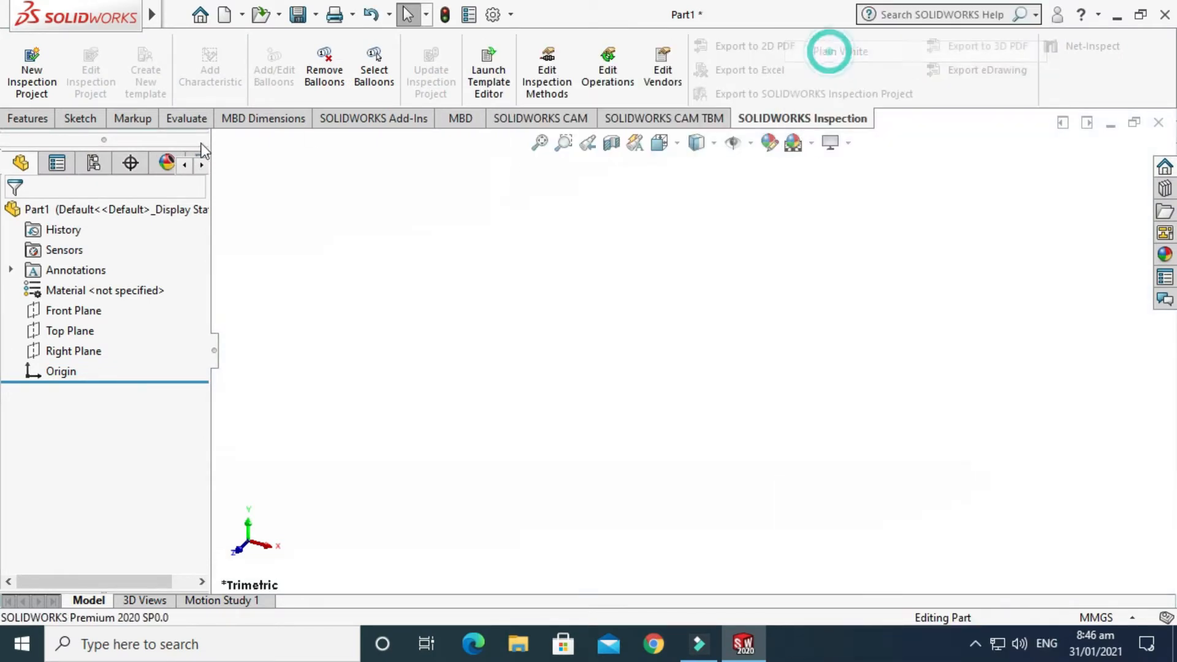
{"action": "left_click", "coordinate": [80, 118]}
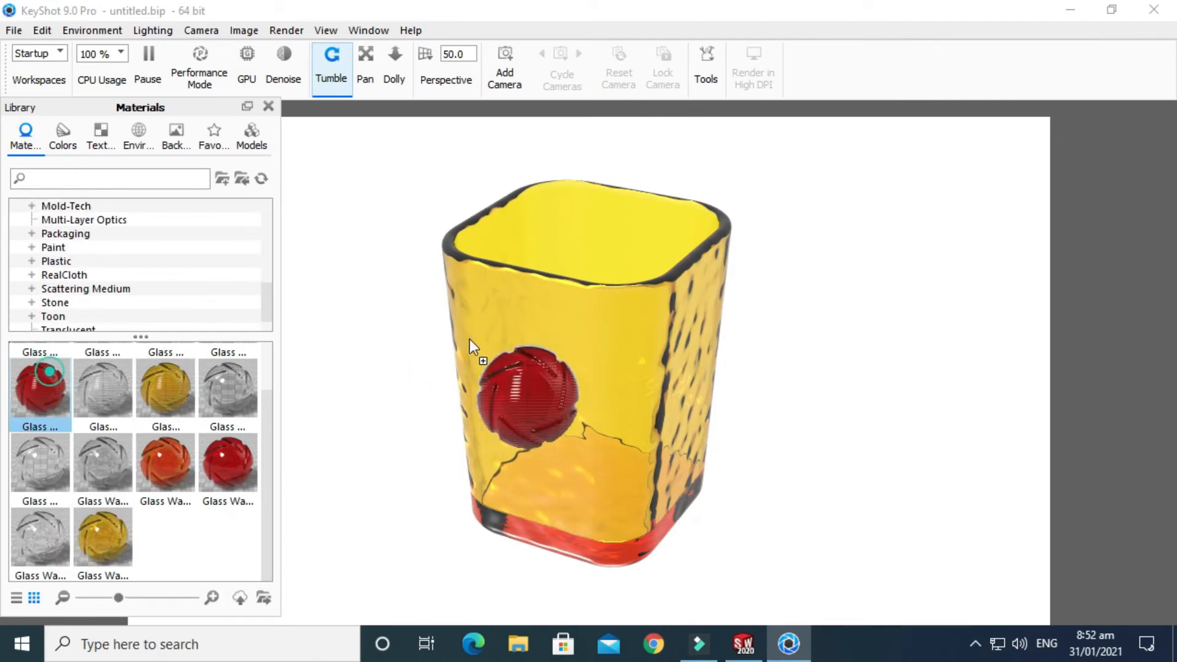
- Select an item in the KeyShot Library's glass materials for the tumbler
{"action": "left_click", "coordinate": [63, 135]}
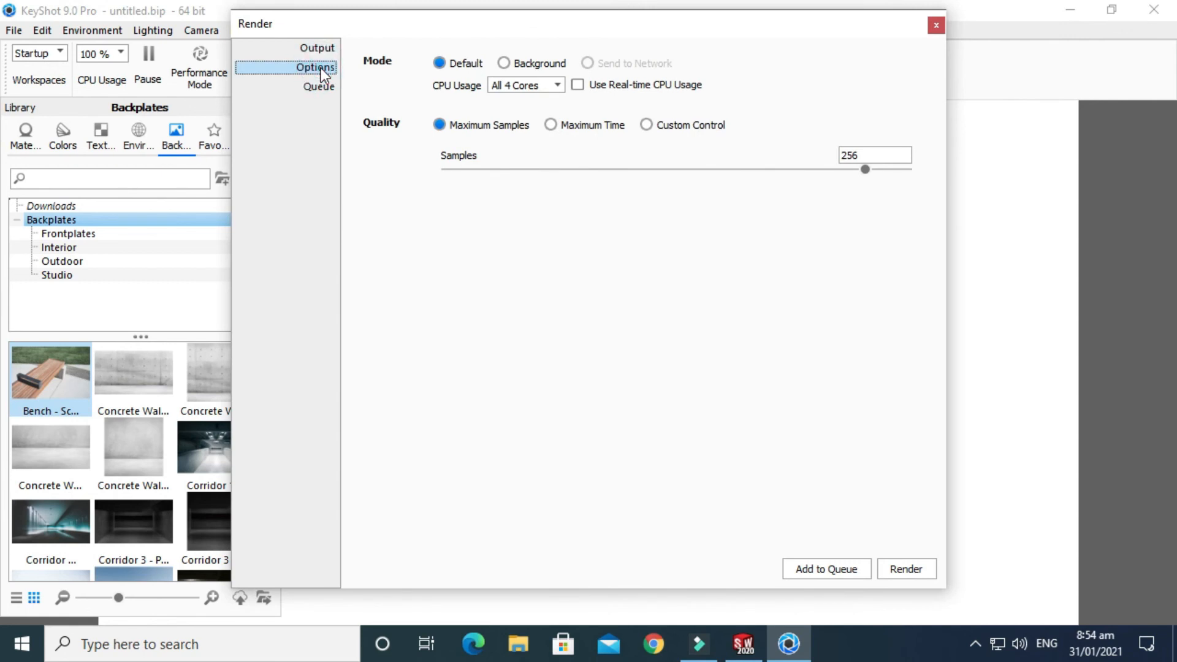
- Show the Render dialog's Options page to check CPU usage and 256 samples
{"action": "left_click", "coordinate": [525, 85]}
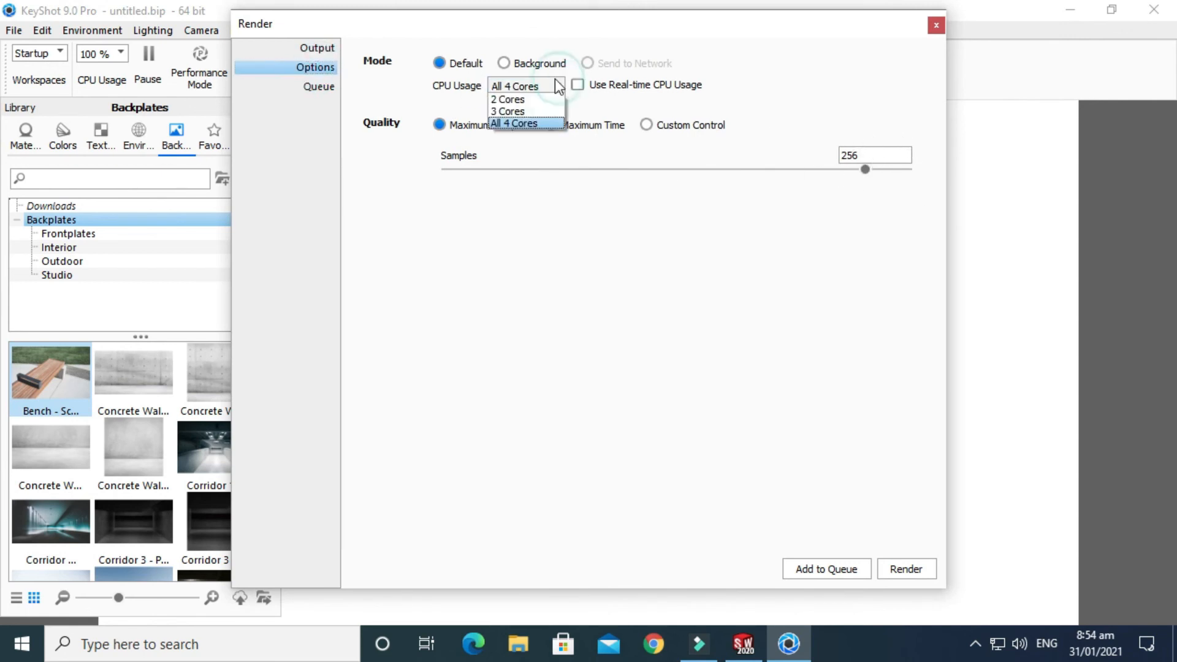